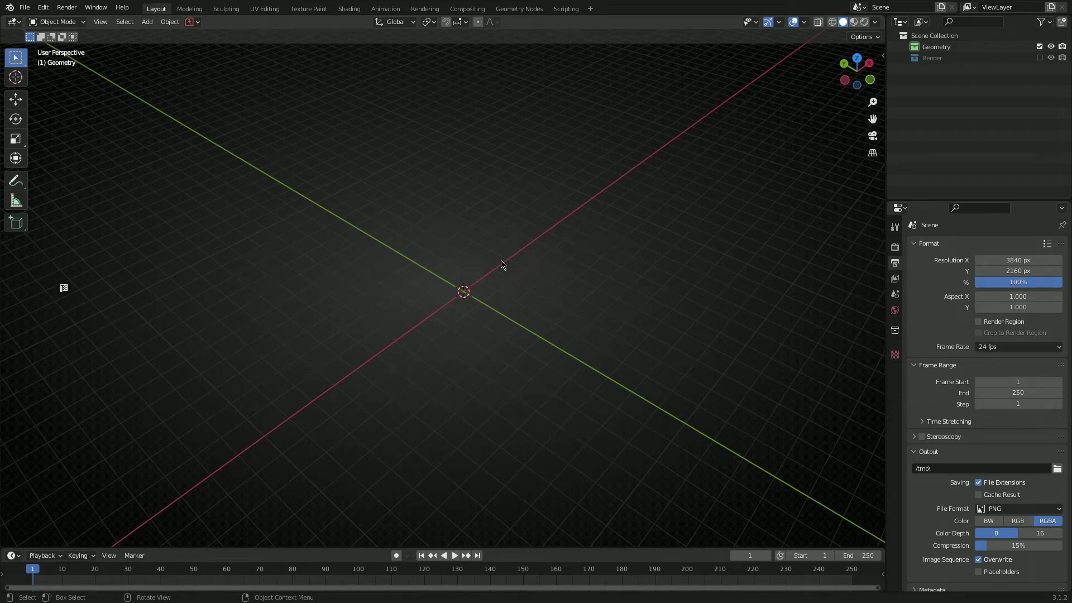
Orbit the viewport around the empty scene before bringing up the ND menu.
{"action": "left_click_drag", "start_coordinate": [502, 264], "coordinate": [499, 283]}
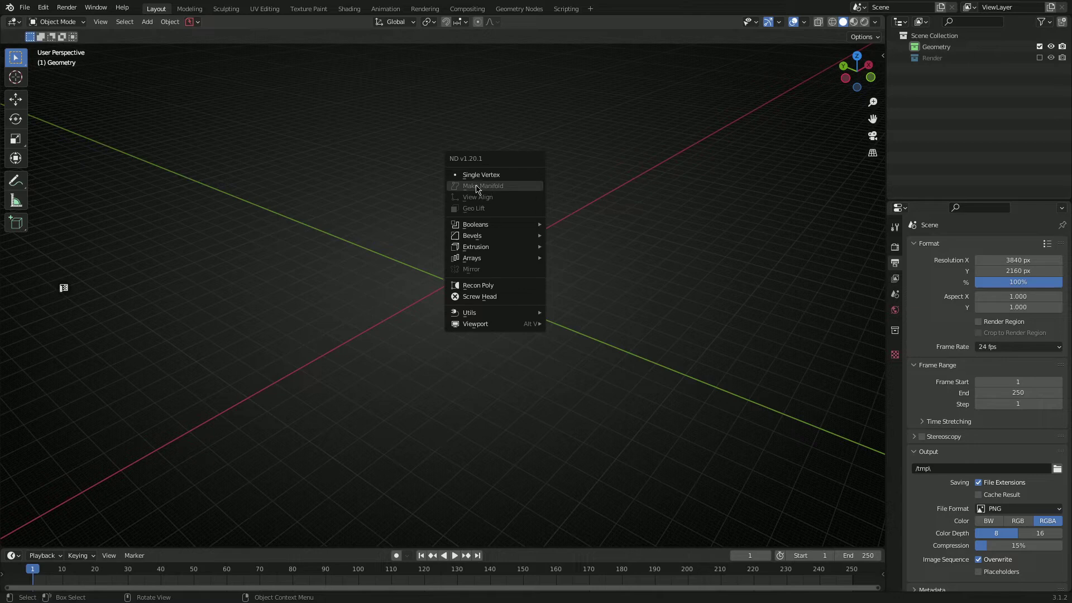
{"action": "mouse_move", "coordinate": [490, 190]}
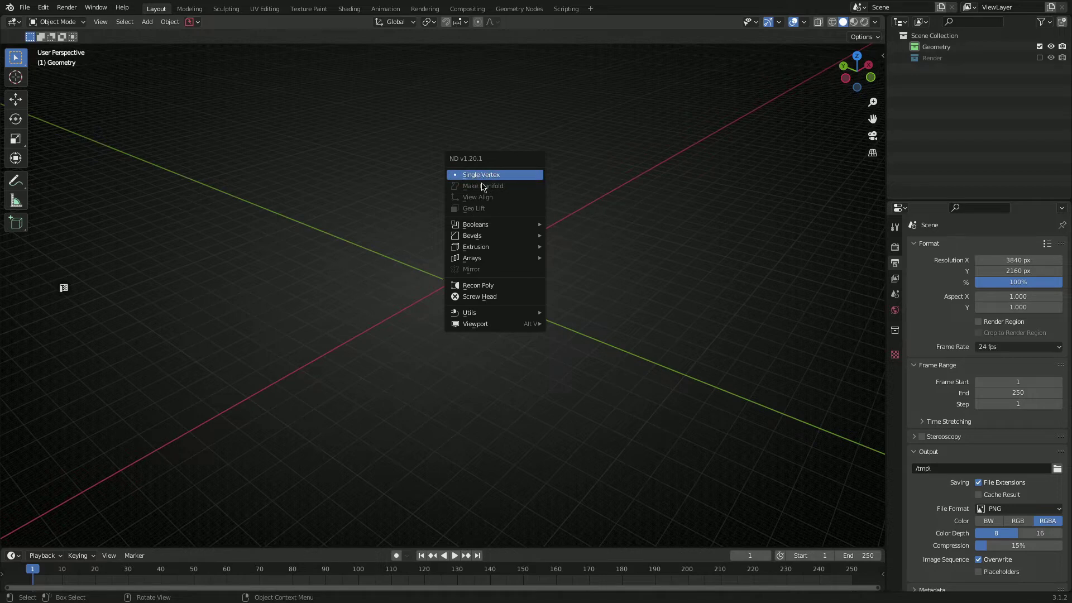
{"action": "mouse_move", "coordinate": [480, 175]}
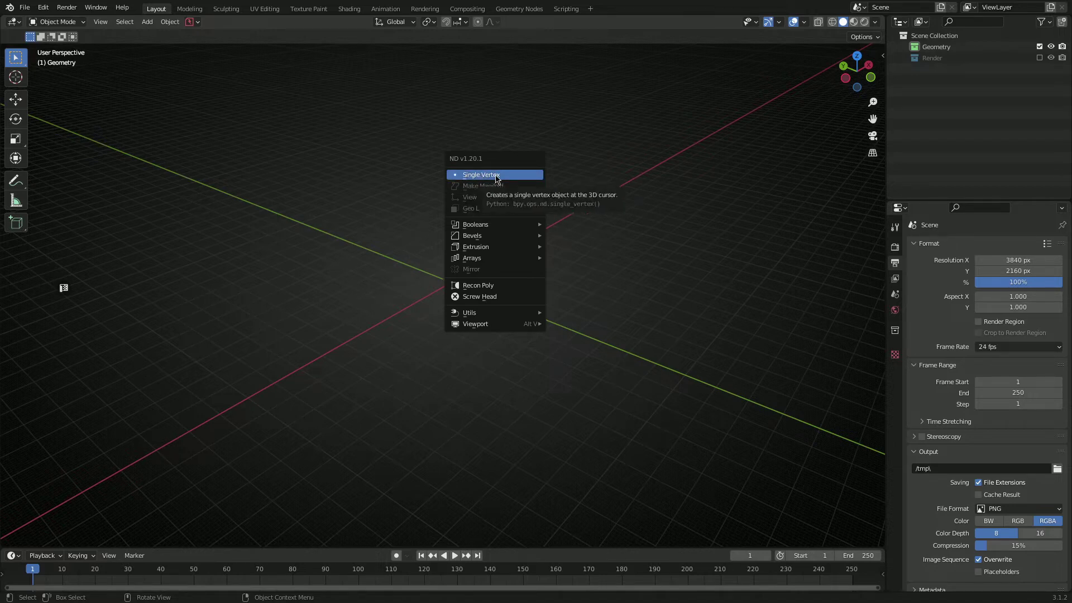
{"action": "mouse_move", "coordinate": [482, 186]}
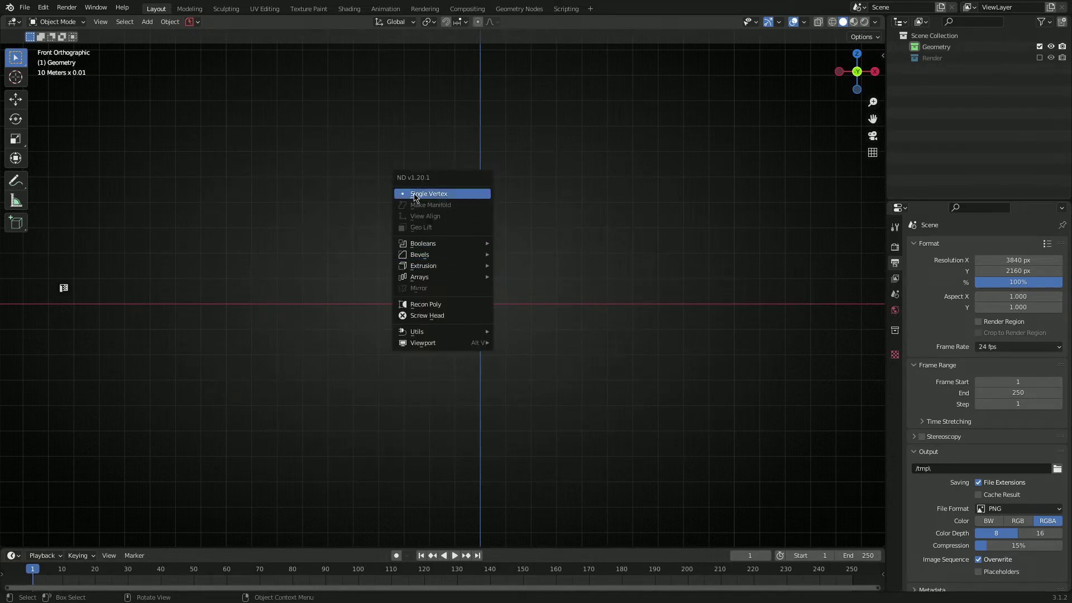
Add an ND Single Vertex object at the 3D cursor as the start of the sketch.
{"action": "left_click", "coordinate": [429, 193]}
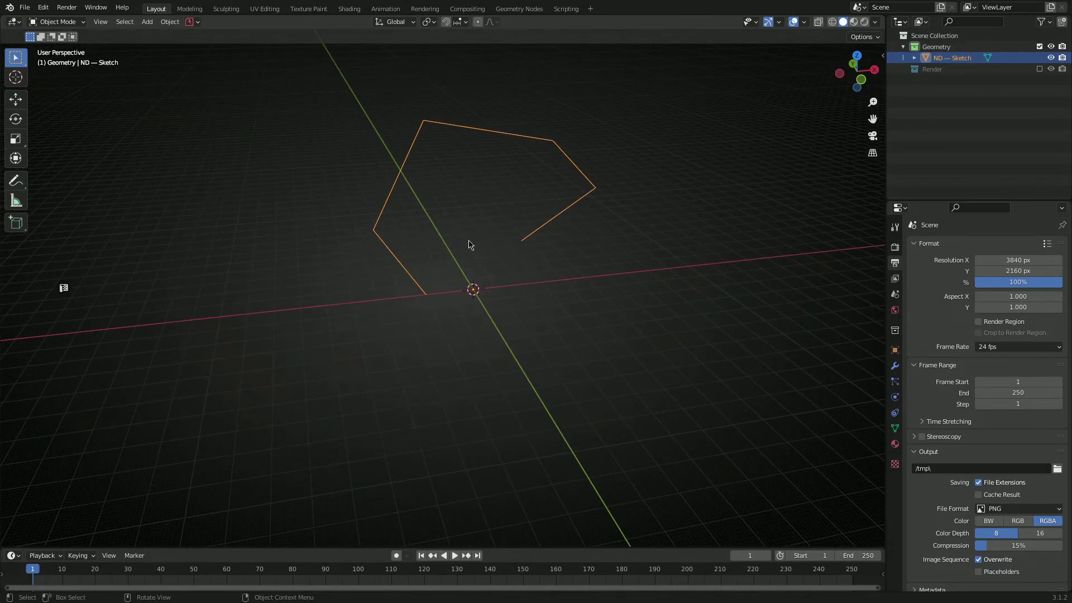
Close the open outline into a single filled face with Make Manifold and inspect it.
{"action": "key", "text": "Tab"}
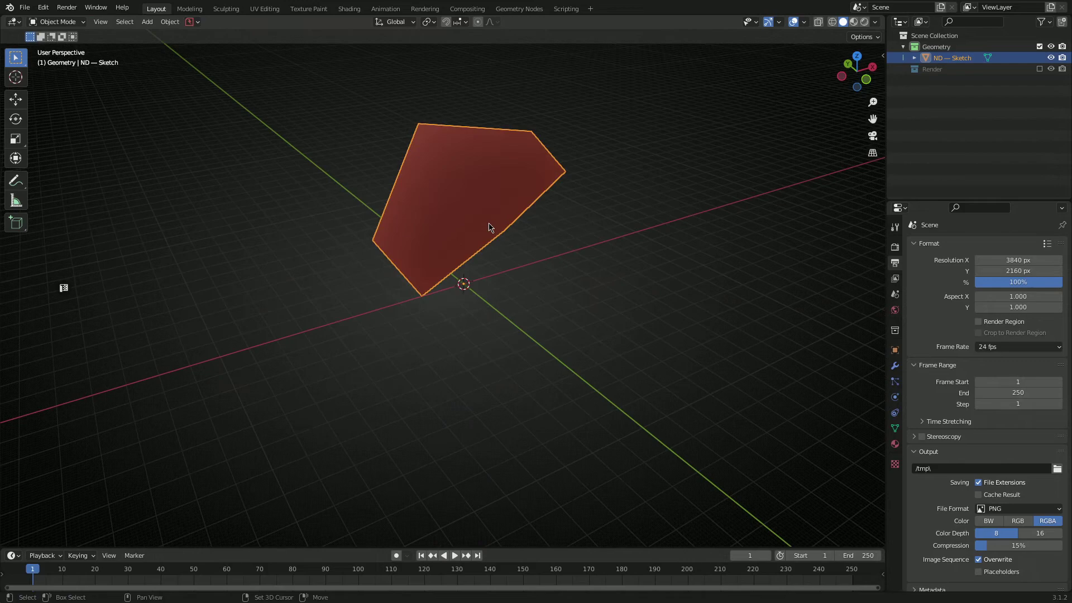
{"action": "left_click_drag", "start_coordinate": [489, 228], "coordinate": [438, 245]}
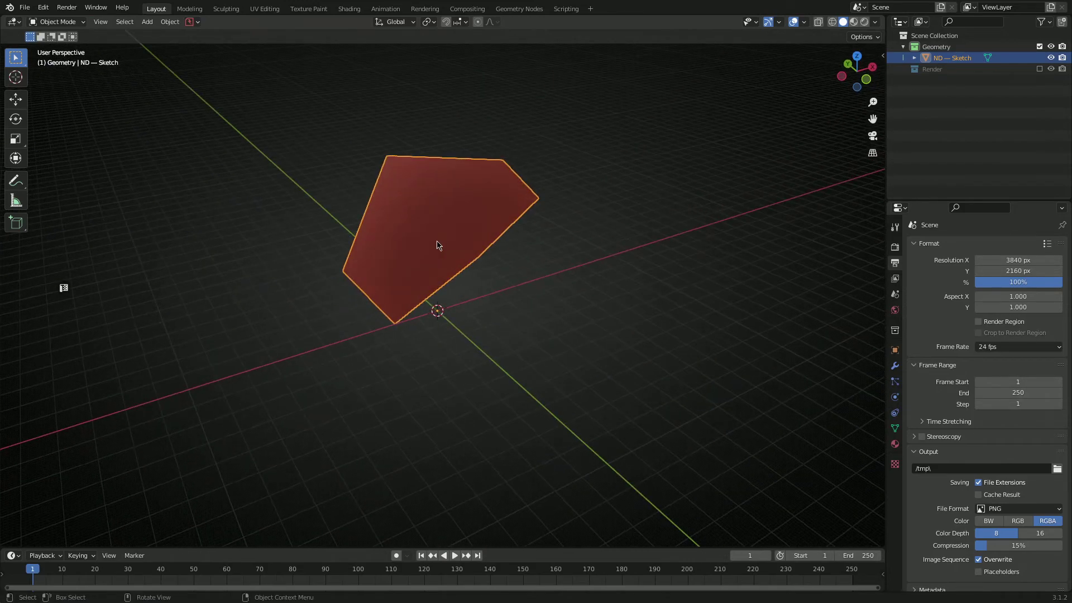
{"action": "mouse_move", "coordinate": [450, 242]}
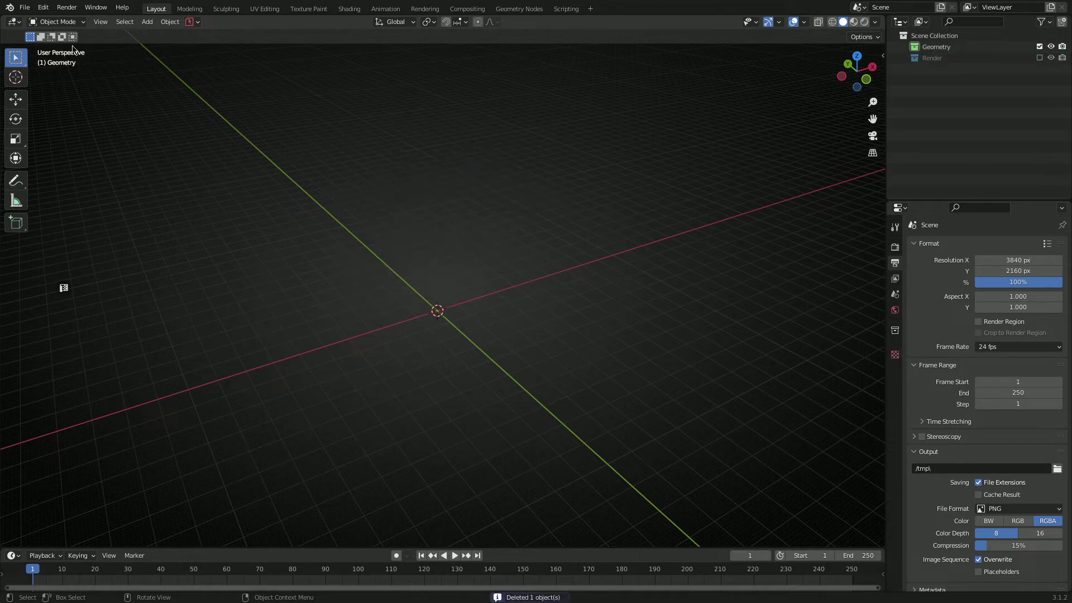
Show the HugeMenace ND add-on's expanded details in Edit > Preferences > Add-ons.
{"action": "left_click", "coordinate": [43, 8]}
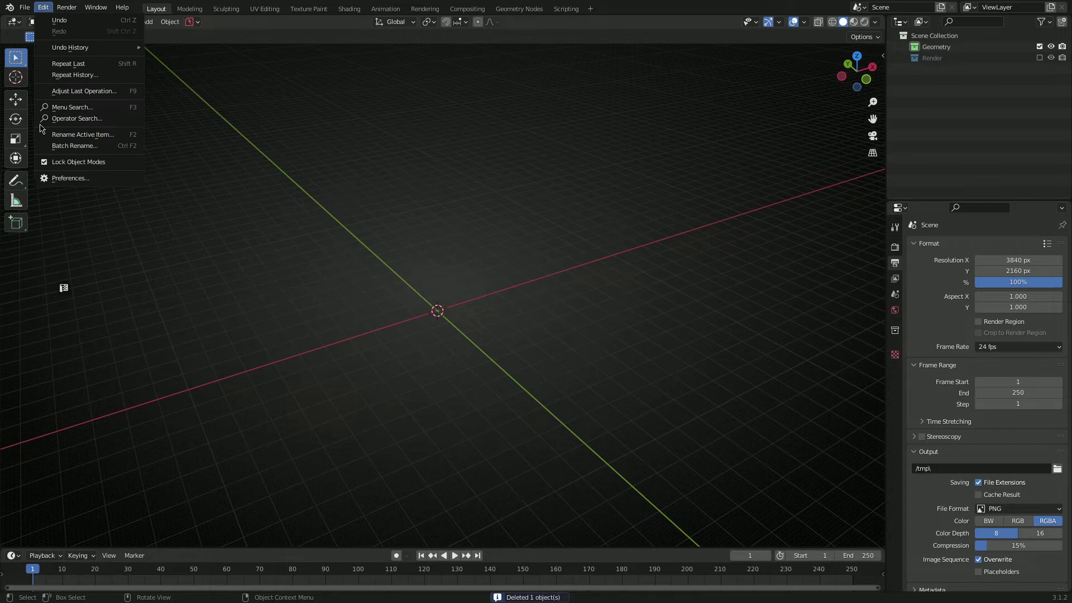
{"action": "left_click", "coordinate": [70, 179]}
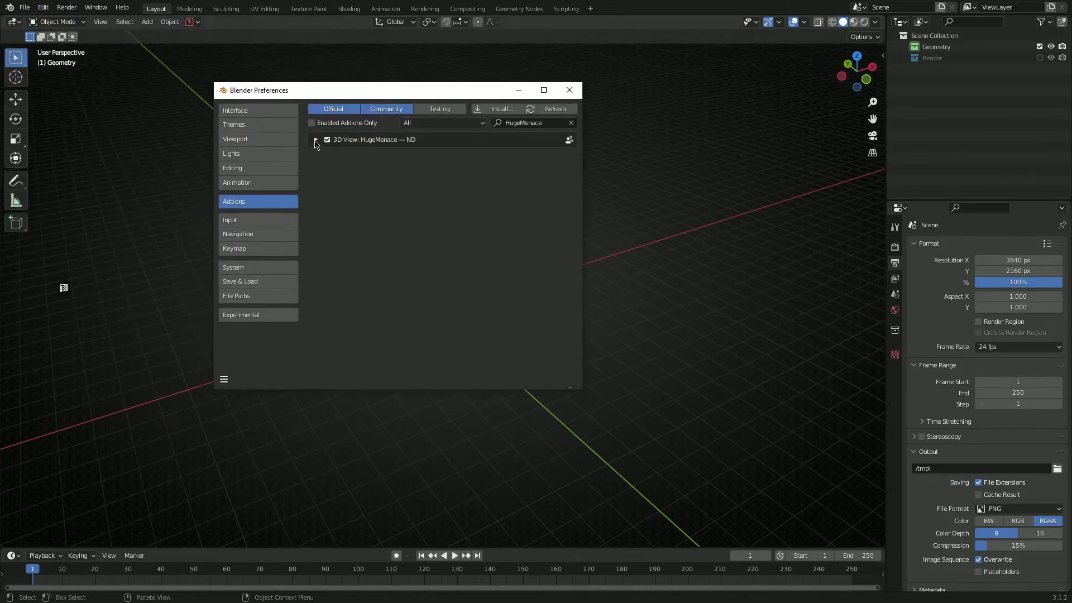
{"action": "left_click", "coordinate": [314, 140]}
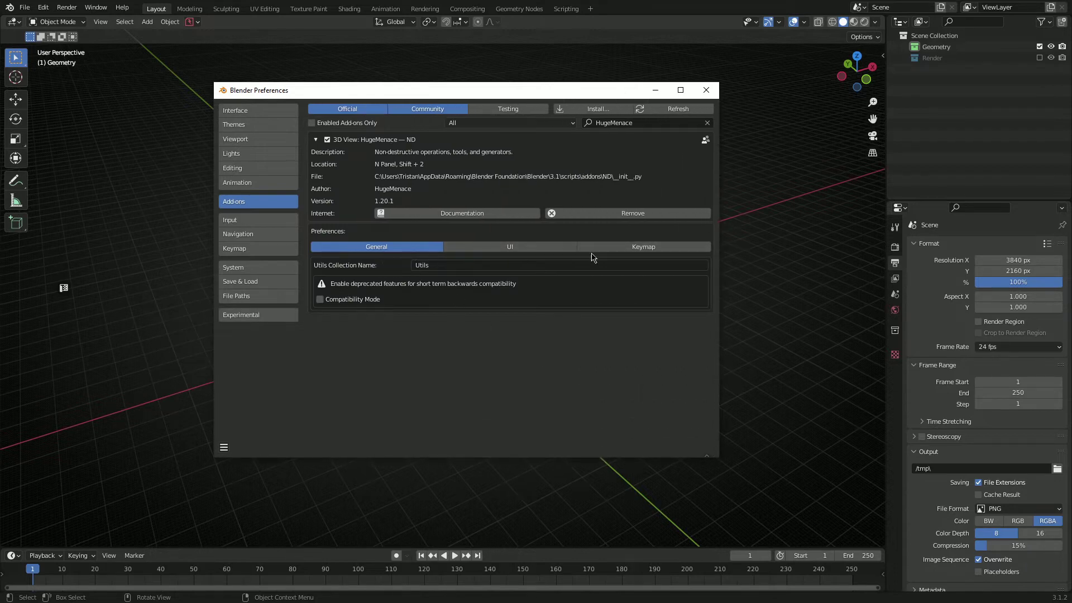
{"action": "mouse_move", "coordinate": [511, 260]}
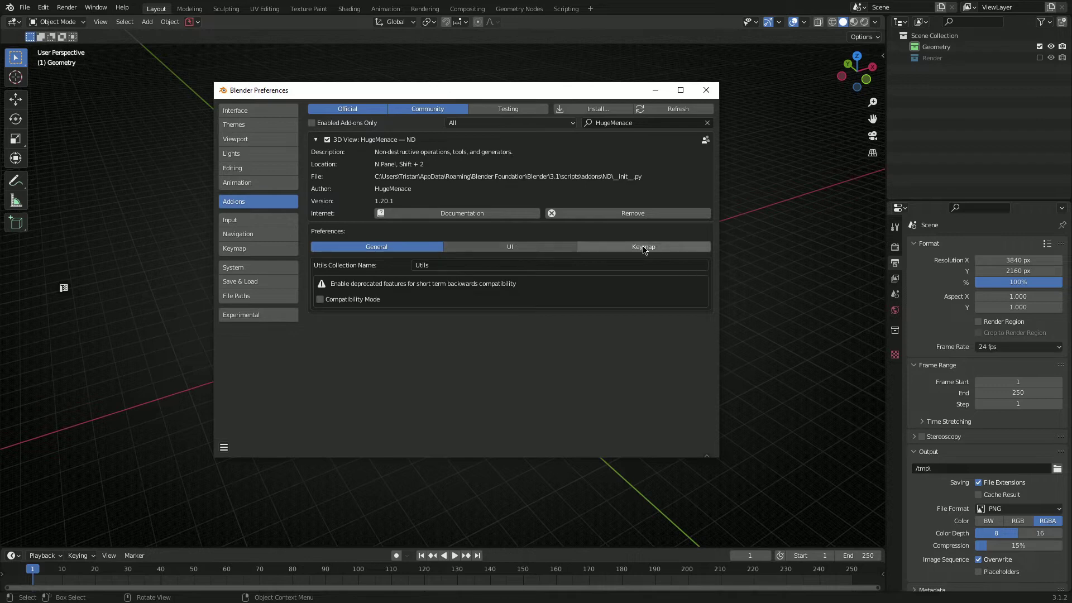
Display ND's General preferences tab with the Compatibility Mode option visible.
{"action": "left_click", "coordinate": [375, 246]}
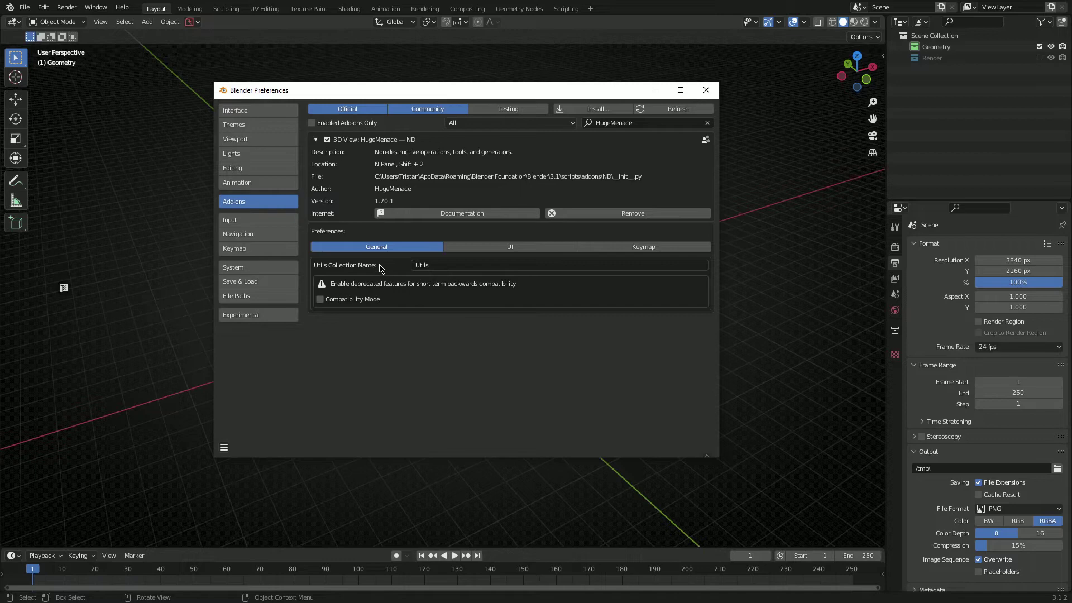
{"action": "left_click_drag", "start_coordinate": [467, 89], "coordinate": [328, 52]}
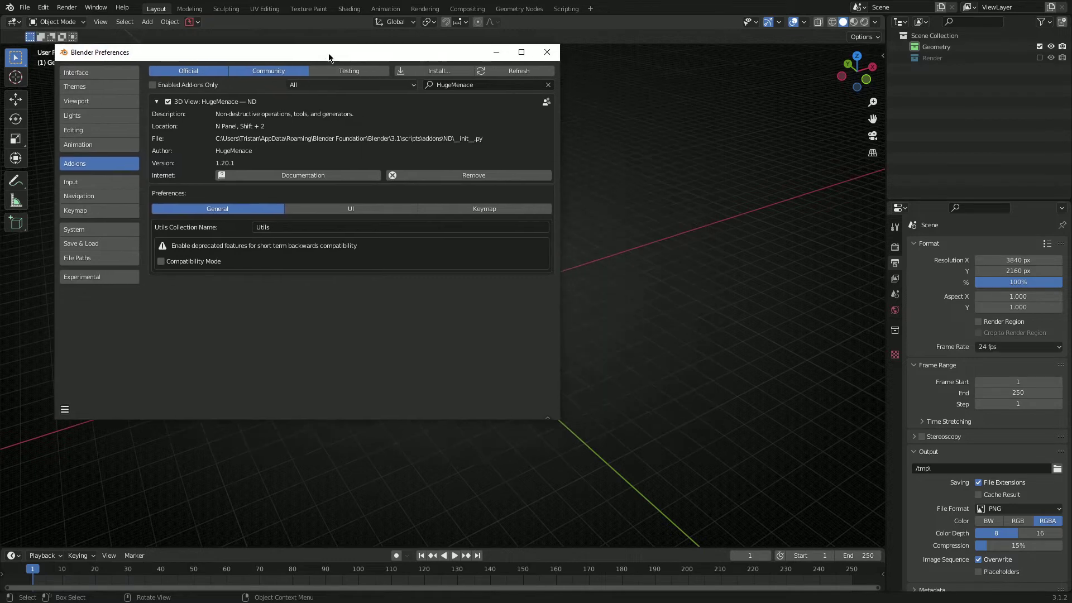
{"action": "mouse_move", "coordinate": [513, 327]}
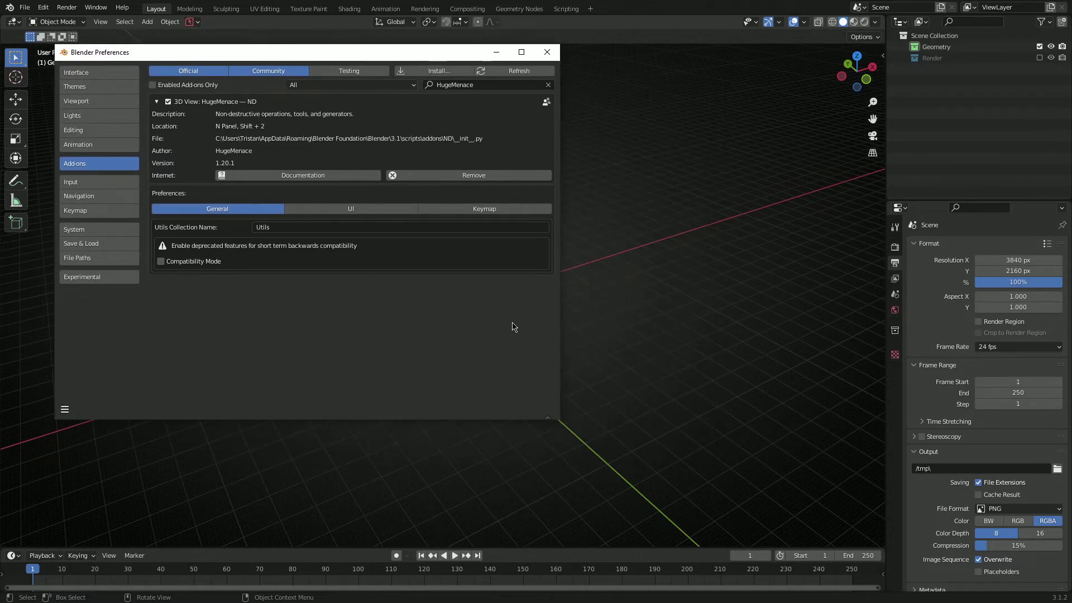
{"action": "mouse_move", "coordinate": [547, 344]}
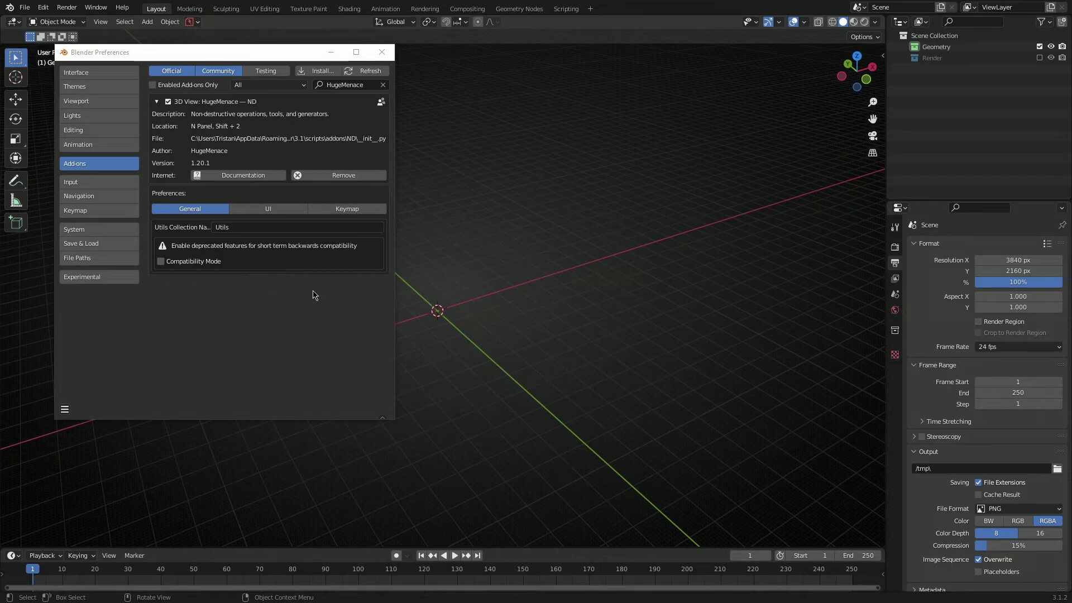
{"action": "mouse_move", "coordinate": [183, 266]}
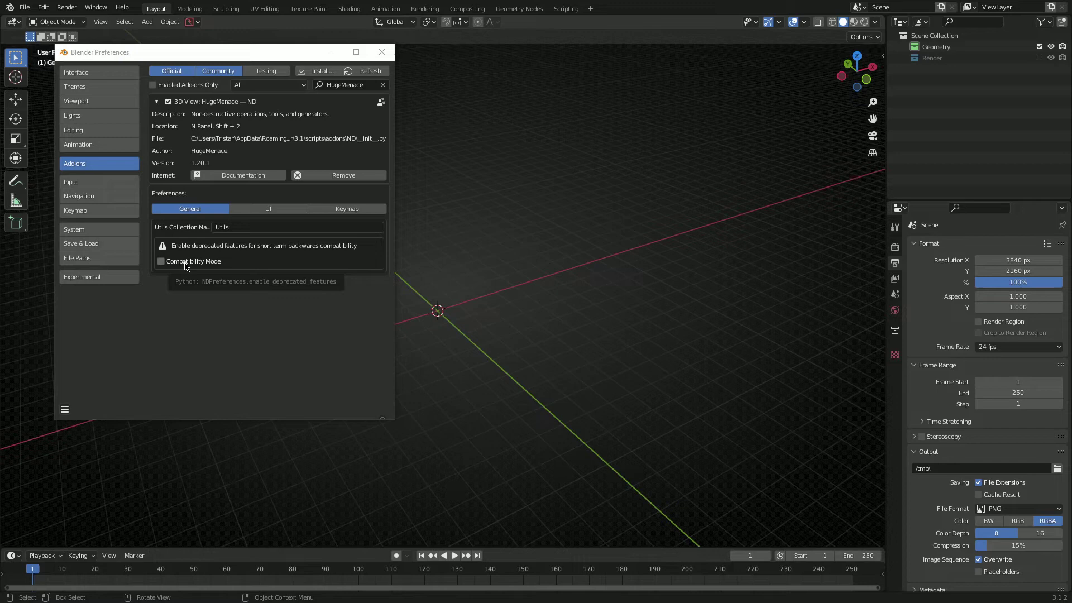
Enable Compatibility Mode to show Blank Sketch in the ND menu, then disable it again.
{"action": "left_click", "coordinate": [161, 262]}
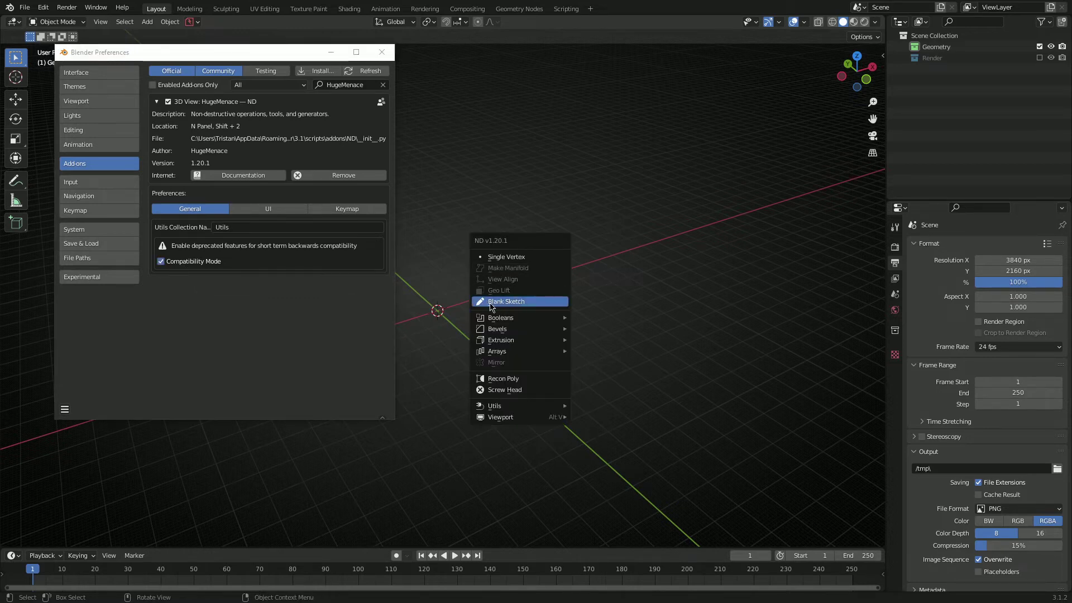
{"action": "mouse_move", "coordinate": [506, 301]}
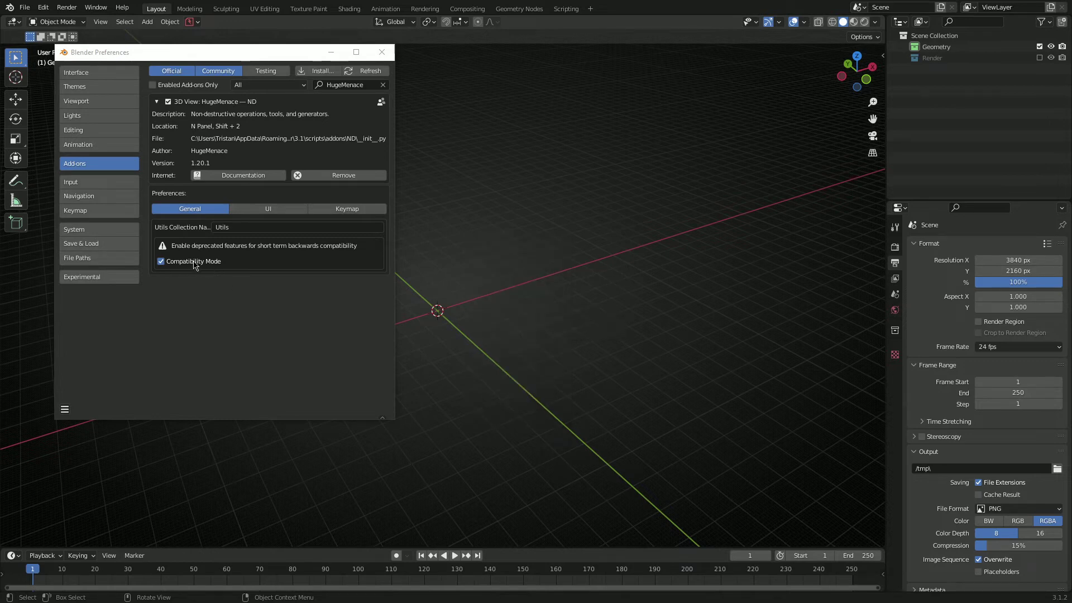
{"action": "left_click", "coordinate": [161, 261]}
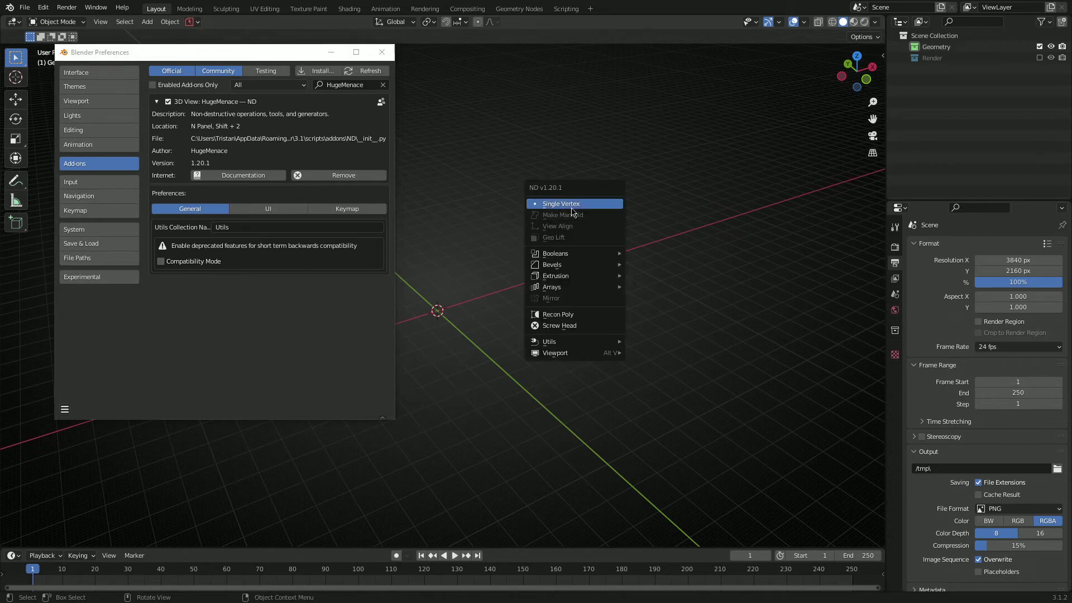
{"action": "mouse_move", "coordinate": [560, 215]}
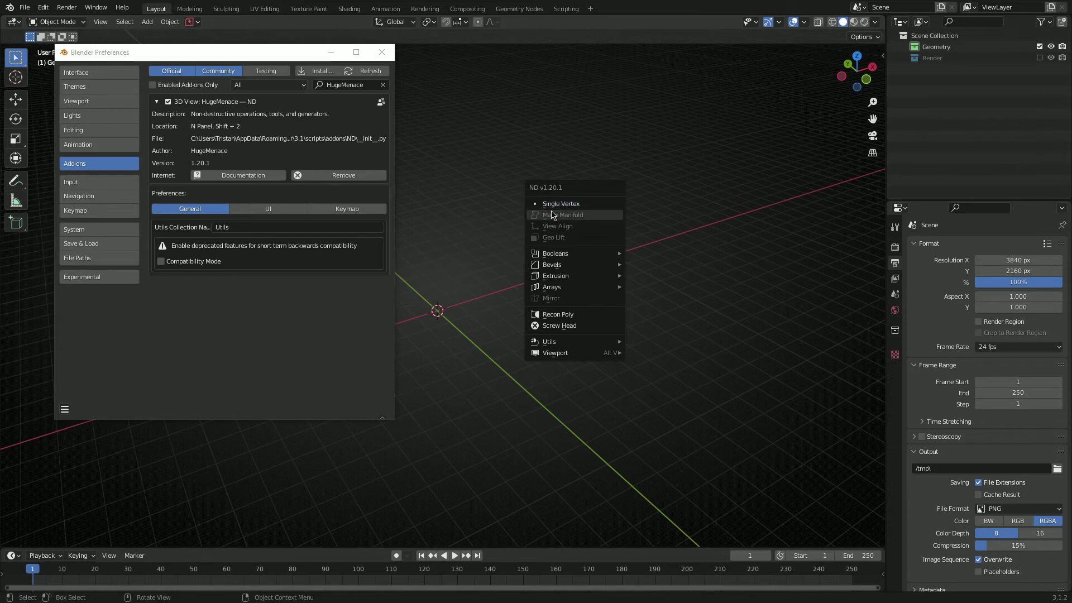
{"action": "mouse_move", "coordinate": [560, 203]}
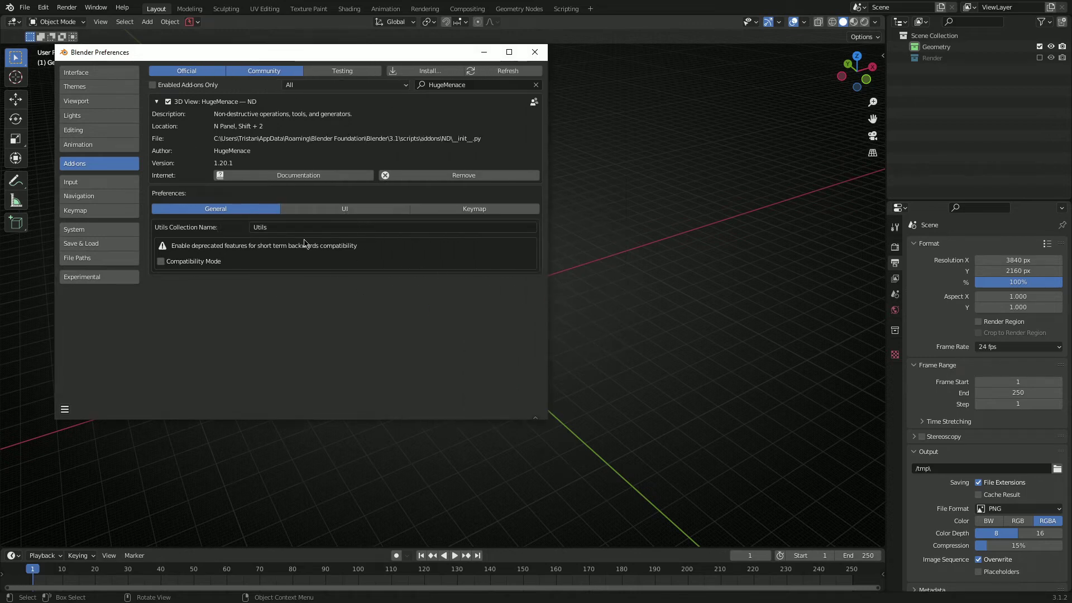
Review the ND add-on's UI preferences, then its Keymap preferences.
{"action": "left_click", "coordinate": [343, 209]}
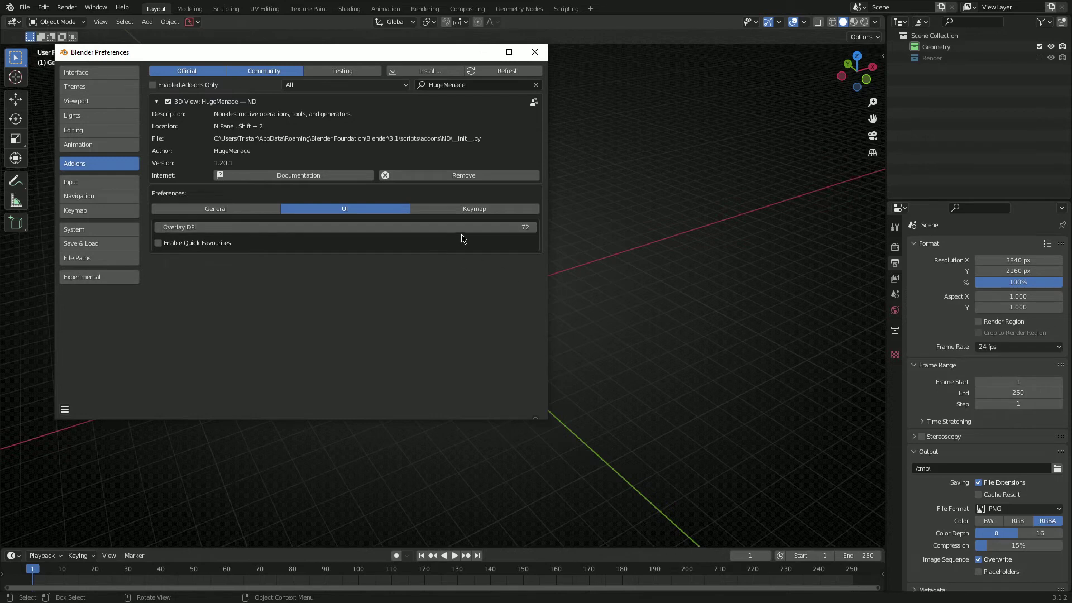
{"action": "mouse_move", "coordinate": [473, 209]}
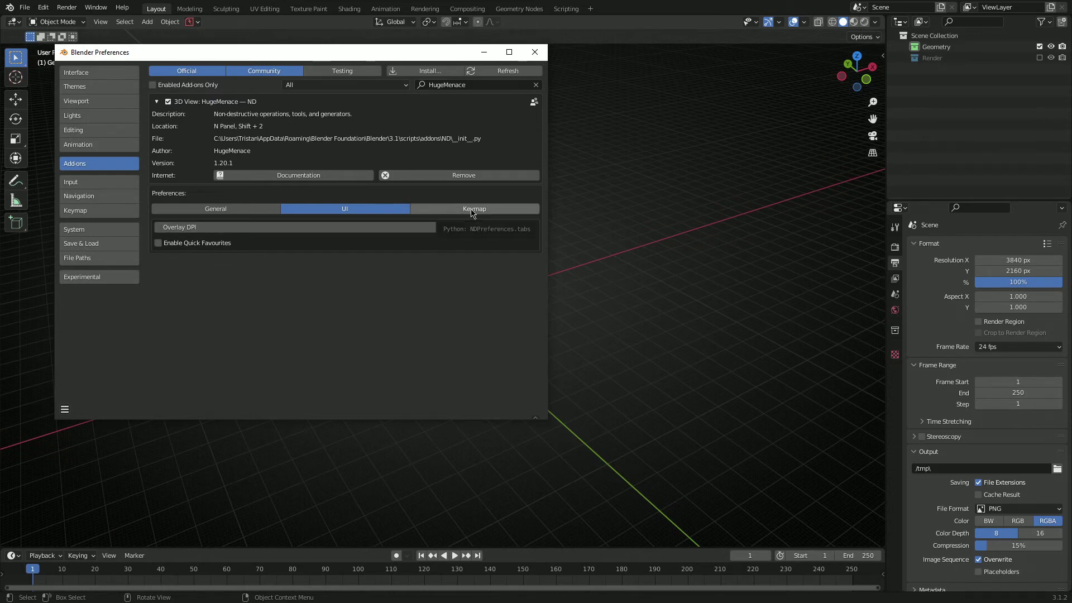
{"action": "left_click", "coordinate": [473, 209]}
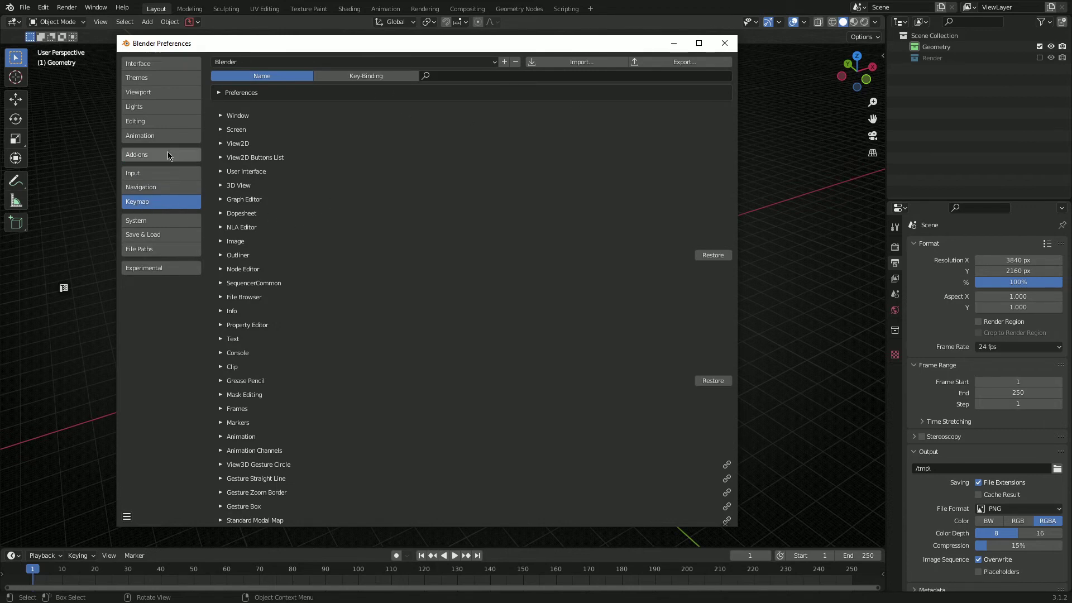
Check ND's Pin and Pause overlay keybinds, then close the Preferences window.
{"action": "left_click", "coordinate": [136, 154]}
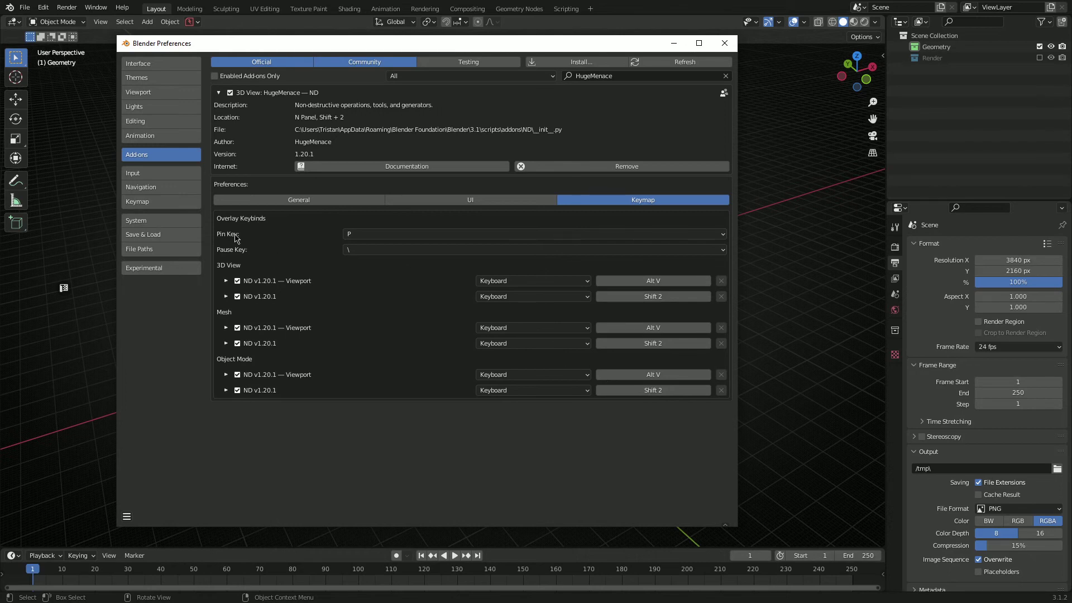
{"action": "mouse_move", "coordinate": [239, 243]}
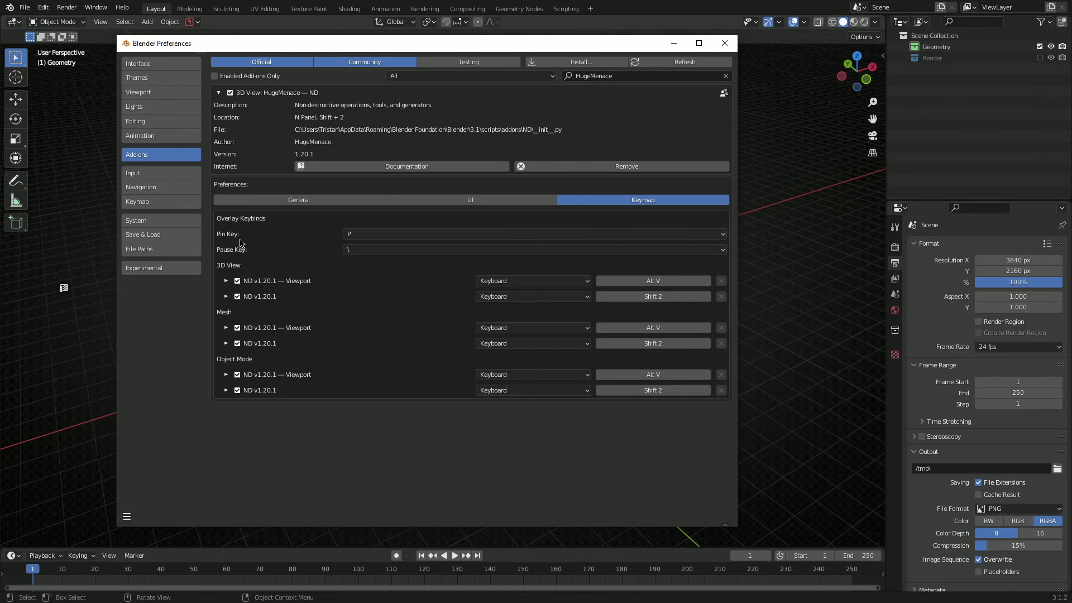
{"action": "mouse_move", "coordinate": [226, 238]}
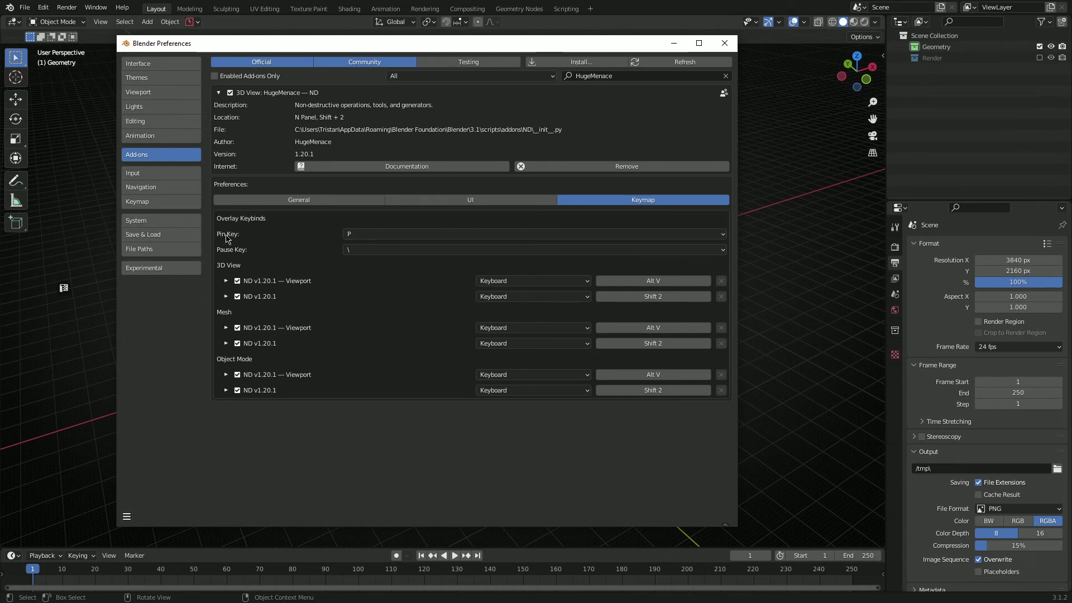
{"action": "mouse_move", "coordinate": [230, 242]}
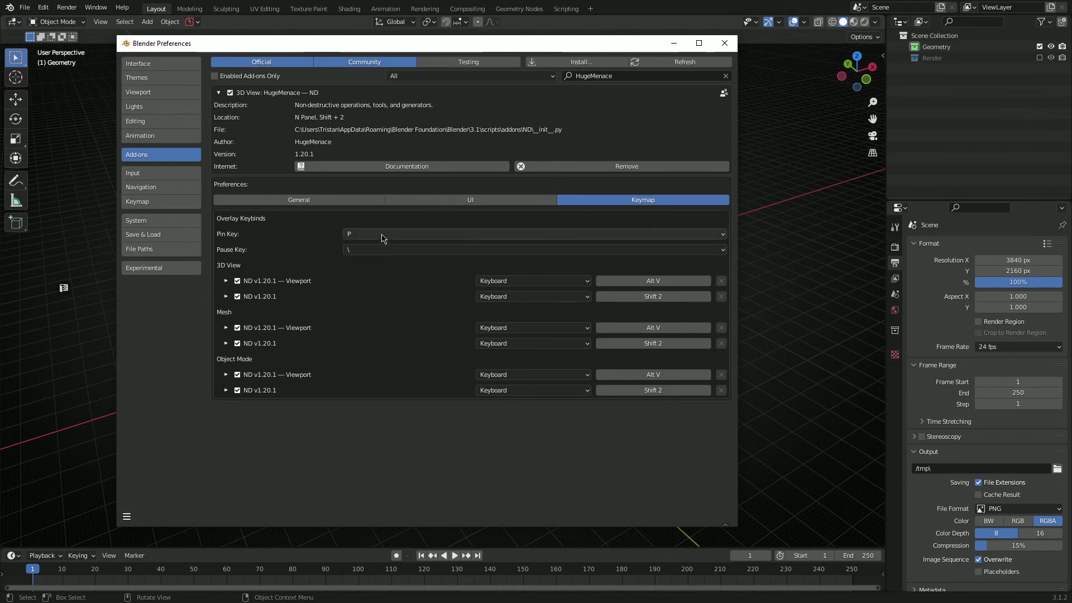
{"action": "left_click", "coordinate": [534, 234]}
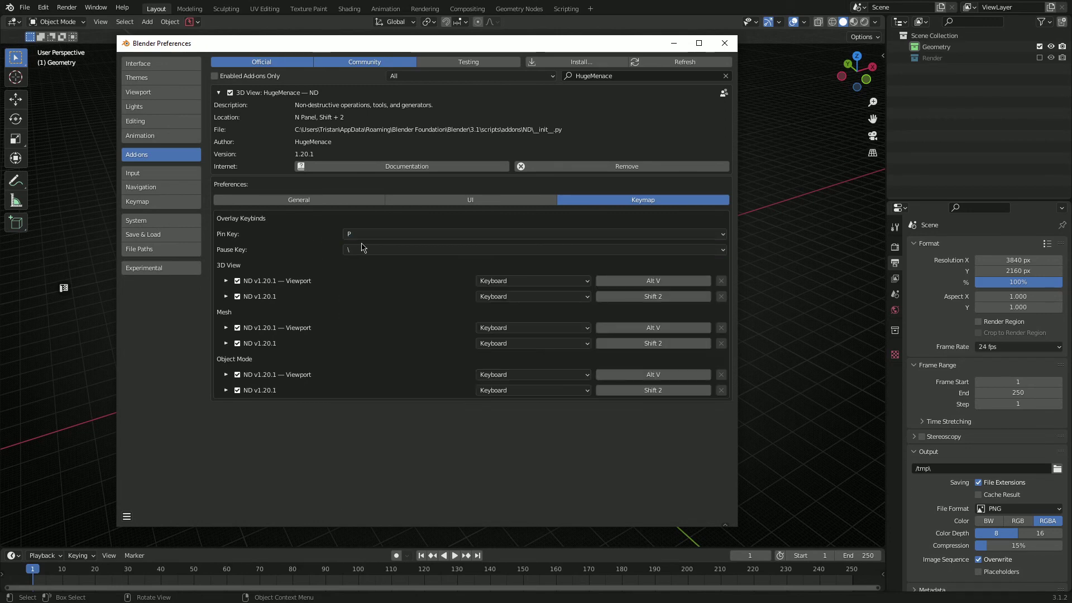
{"action": "mouse_move", "coordinate": [374, 235]}
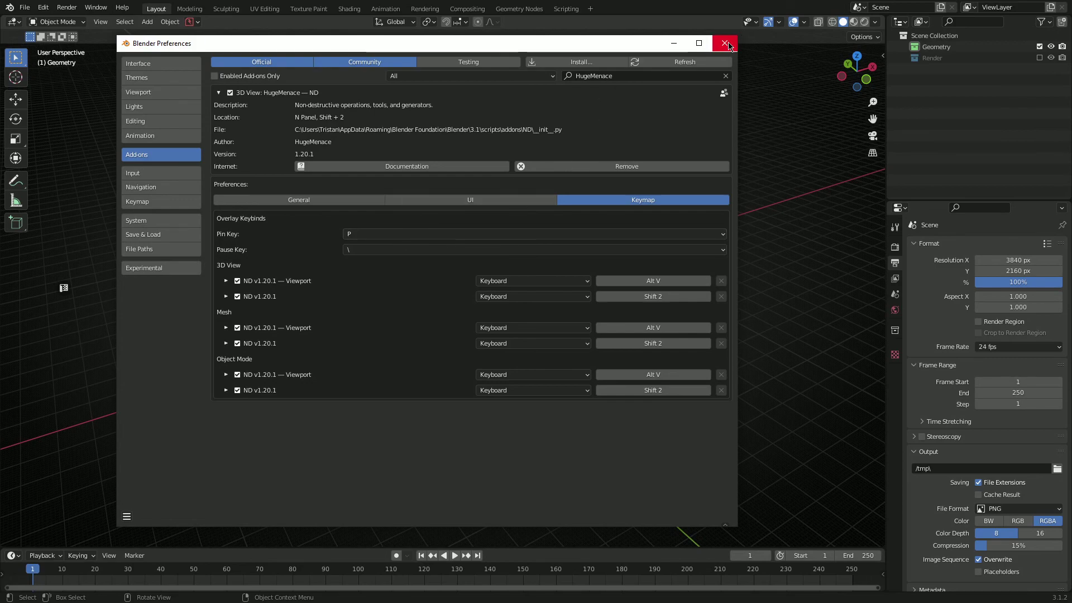
{"action": "left_click", "coordinate": [726, 43]}
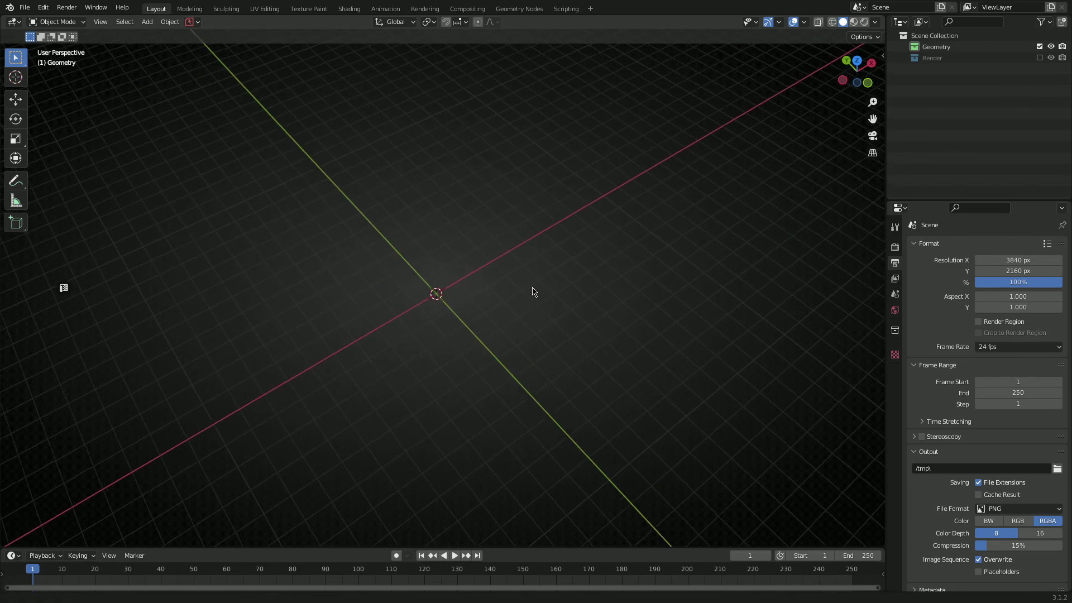